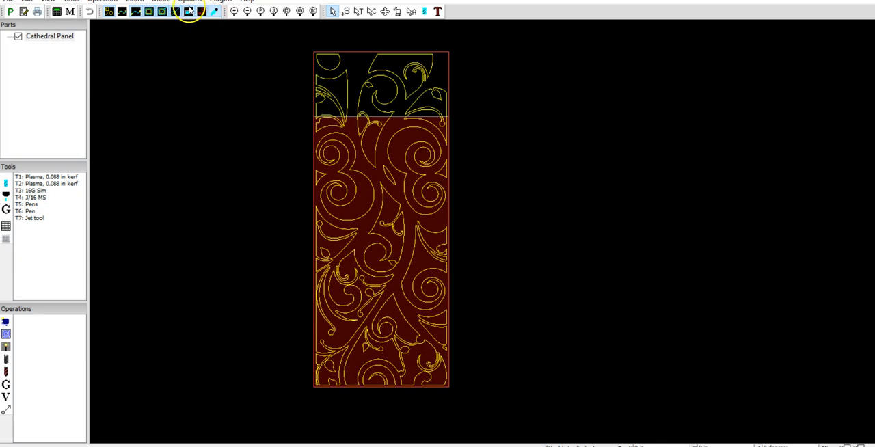
# Step: Reach the post processor settings via Options > Machine for the Cathedral Panel job
pyautogui.click(188, 1)
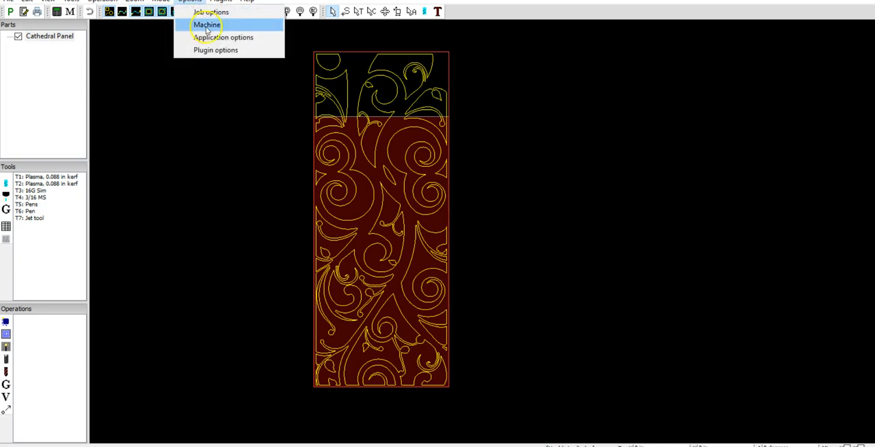
pyautogui.click(206, 25)
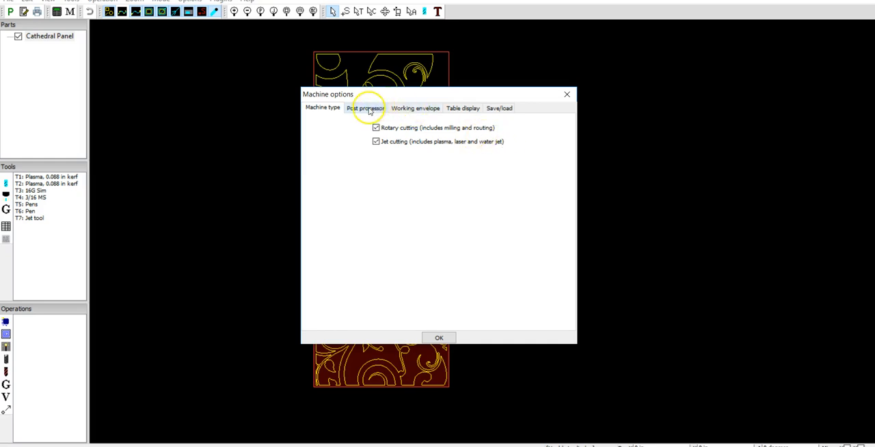
pyautogui.click(366, 108)
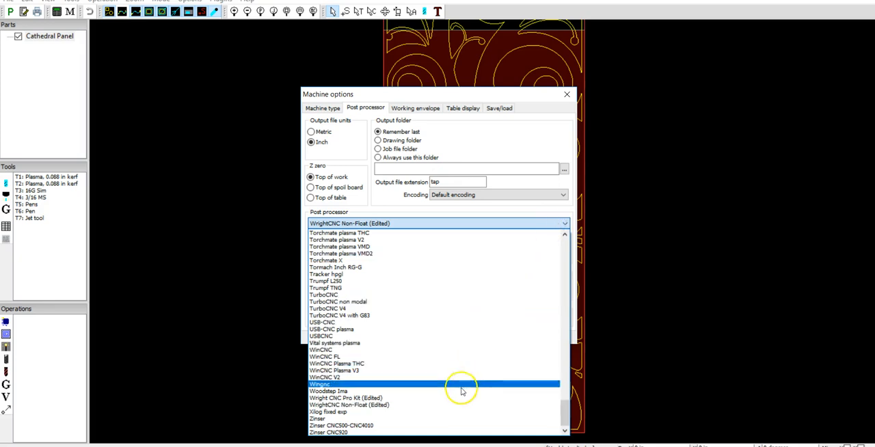
# Step: Choose WrightCNC Non-Float (Edited) as the post processor and confirm the machine options with OK
pyautogui.click(345, 398)
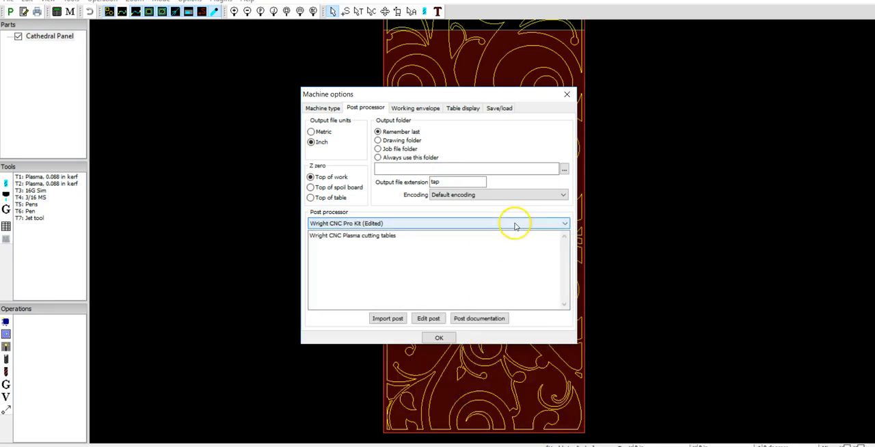
pyautogui.click(563, 224)
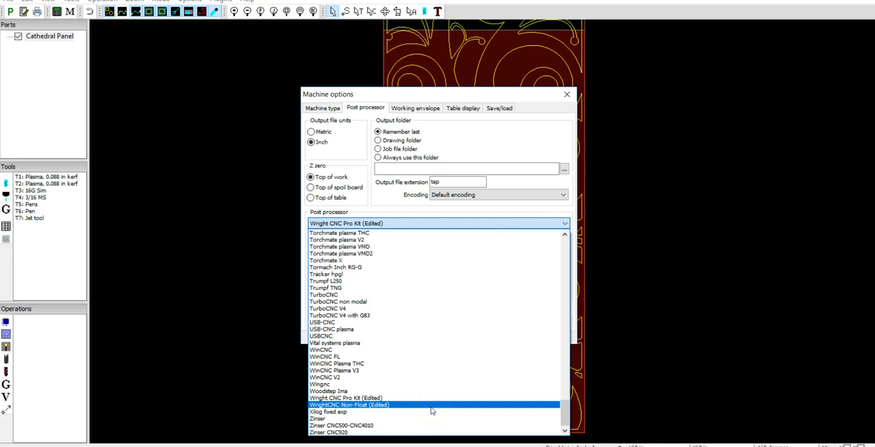
pyautogui.click(350, 405)
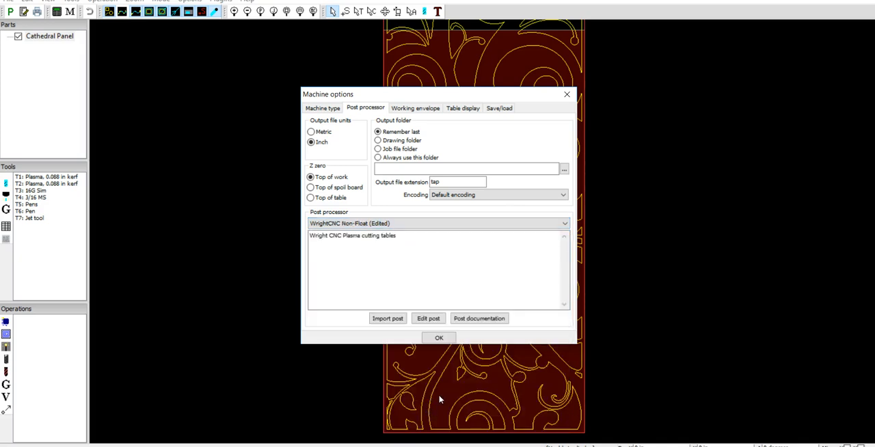
pyautogui.moveTo(438, 398)
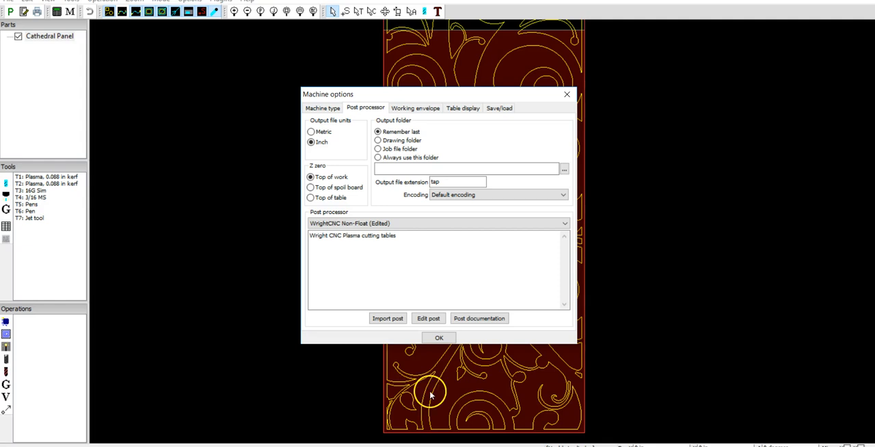
pyautogui.moveTo(429, 394)
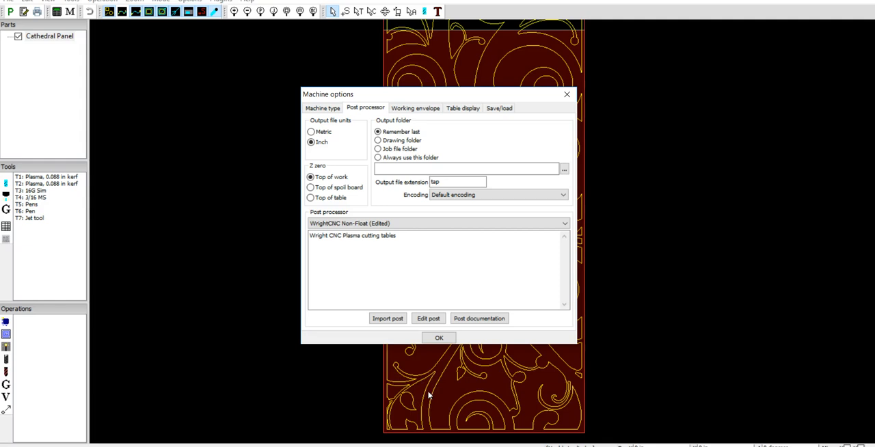
pyautogui.moveTo(446, 211)
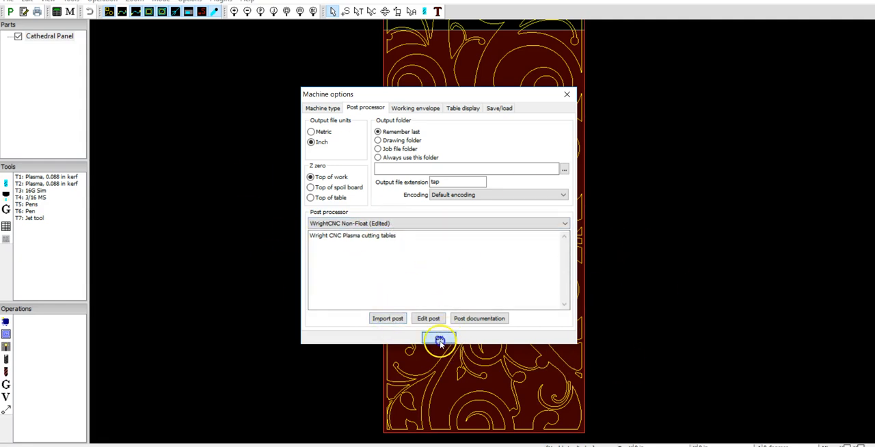
pyautogui.click(441, 339)
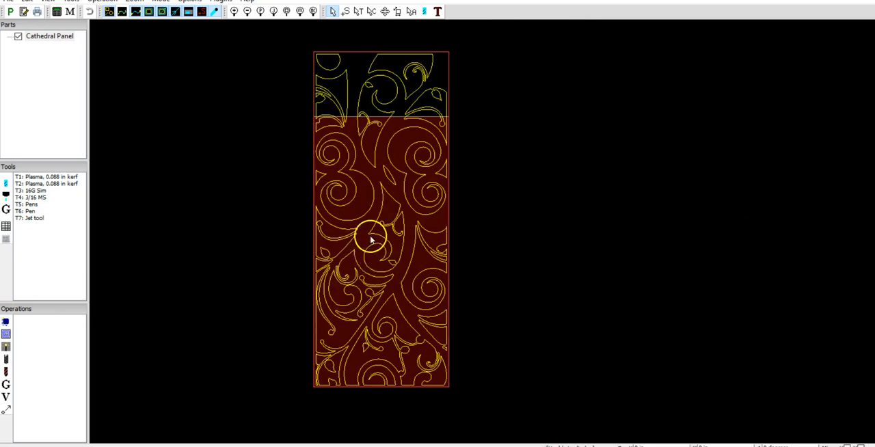
# Step: Revisit Options > Machine post processor settings to confirm WrightCNC Non-Float (Edited) remains selected
pyautogui.click(189, 1)
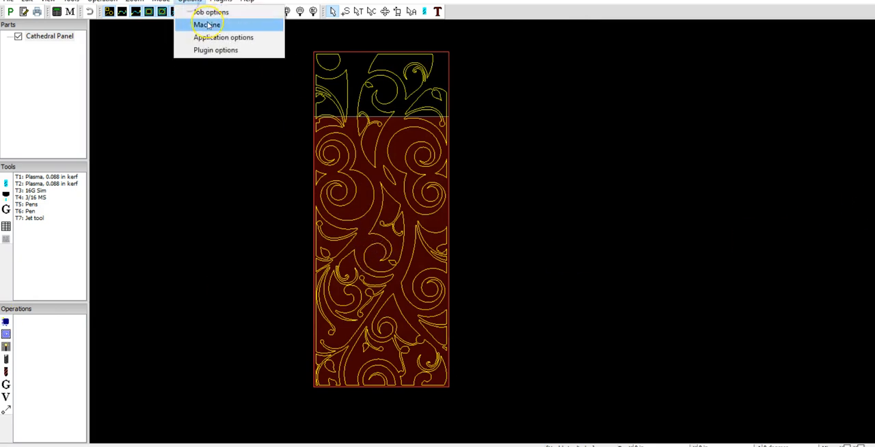
pyautogui.click(206, 24)
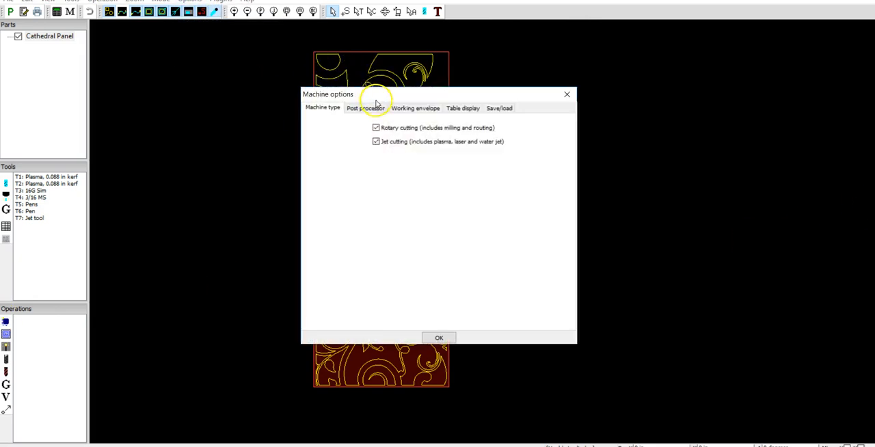
pyautogui.click(365, 108)
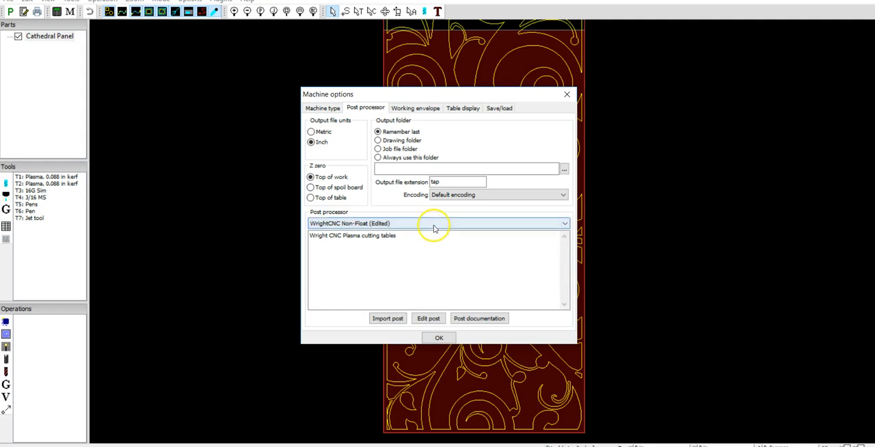
pyautogui.moveTo(432, 224)
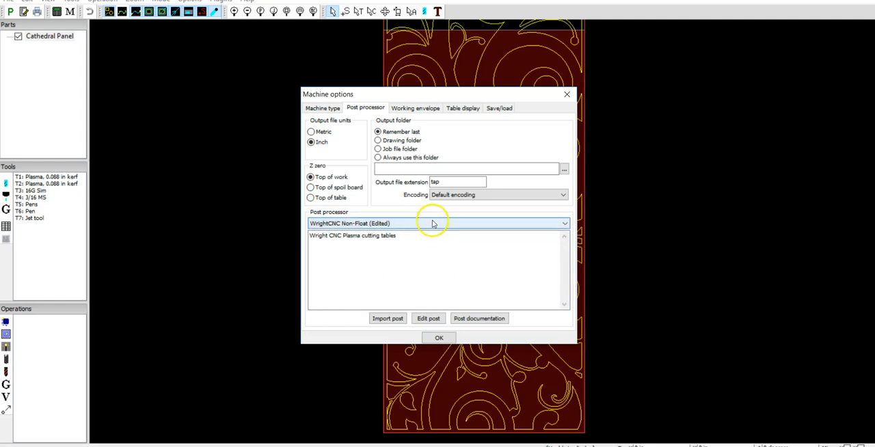